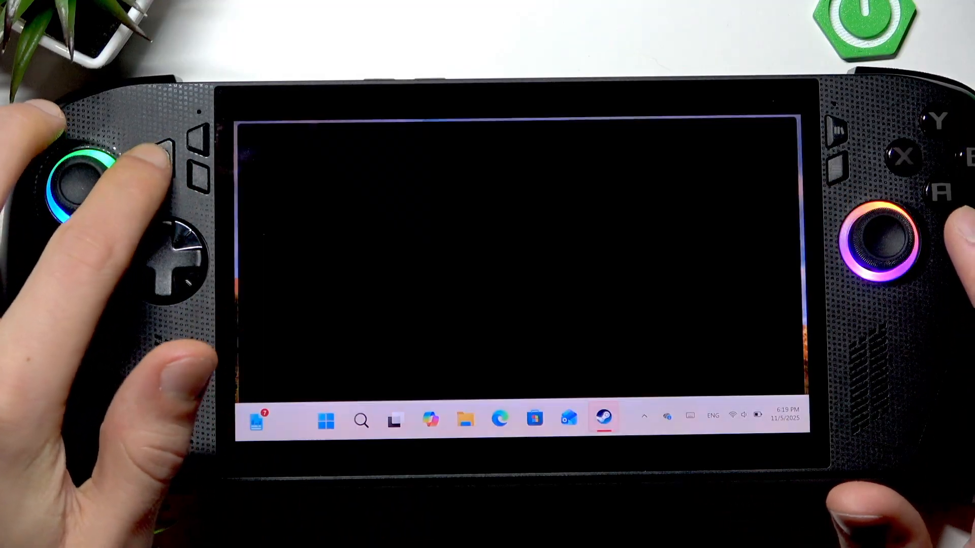
# - Reach the Control Mode screen offering Gamepad Mode and Desktop Mode configuration
pyautogui.click(602, 418)
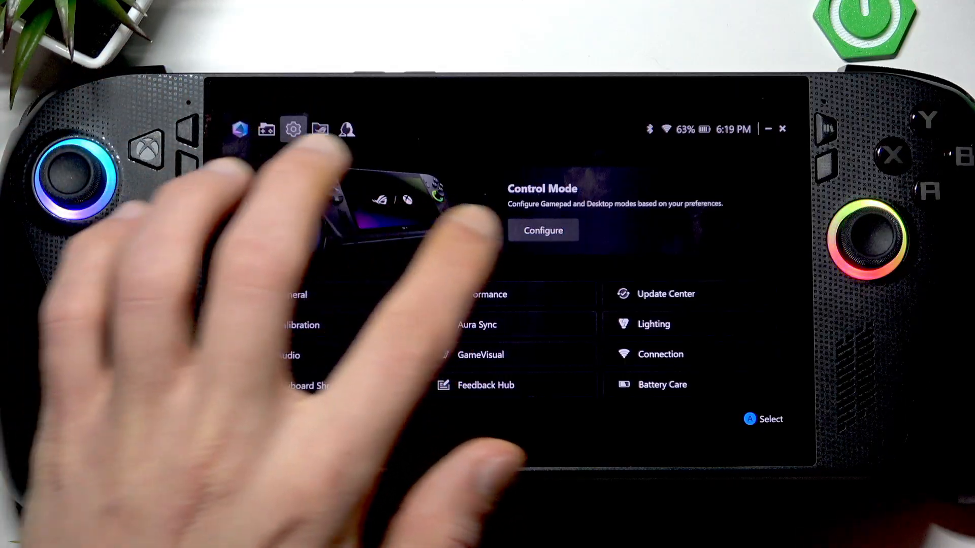
pyautogui.click(542, 230)
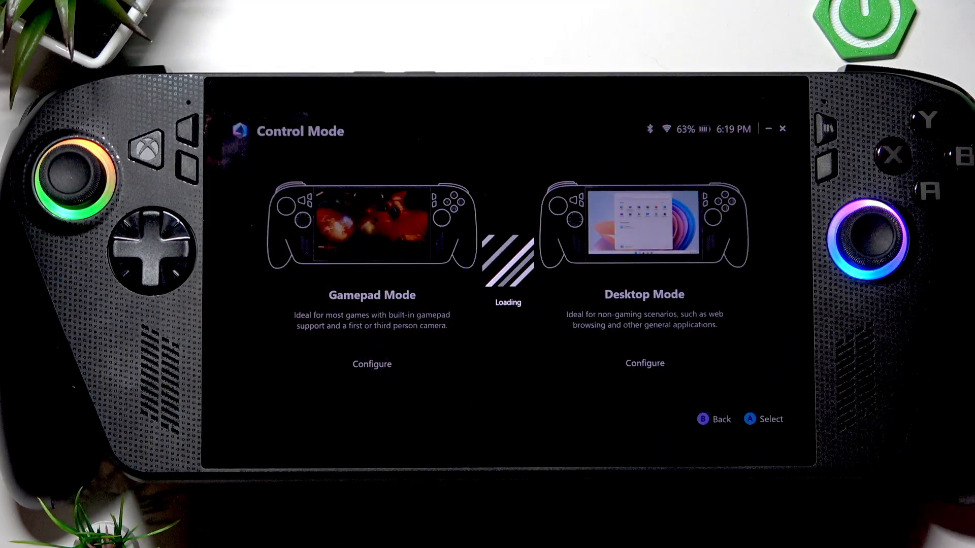
# - Enter Gamepad Mode configuration to start remapping the M1 back button
pyautogui.click(372, 364)
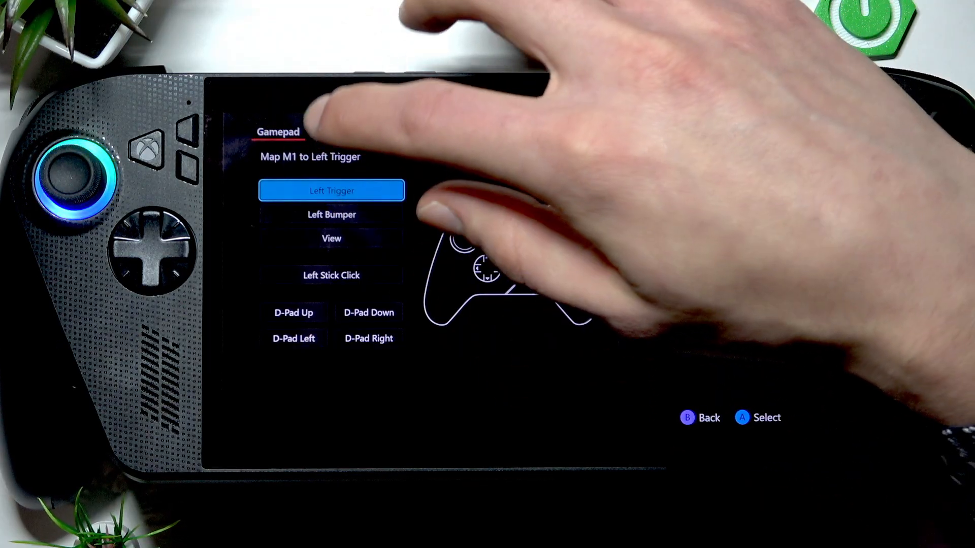
# - Browse the Action, Keyboard, Numpad and next function categories available for M1
pyautogui.click(324, 132)
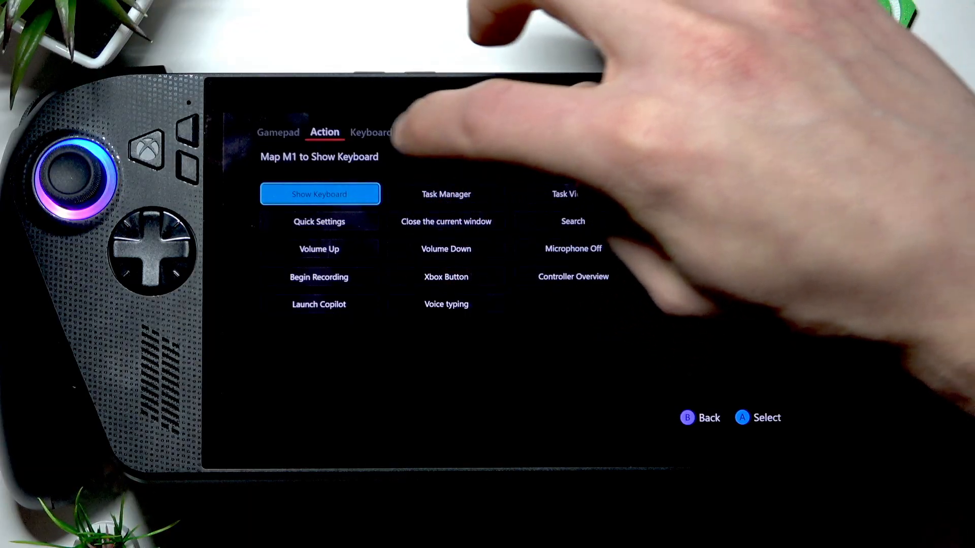
pyautogui.click(371, 132)
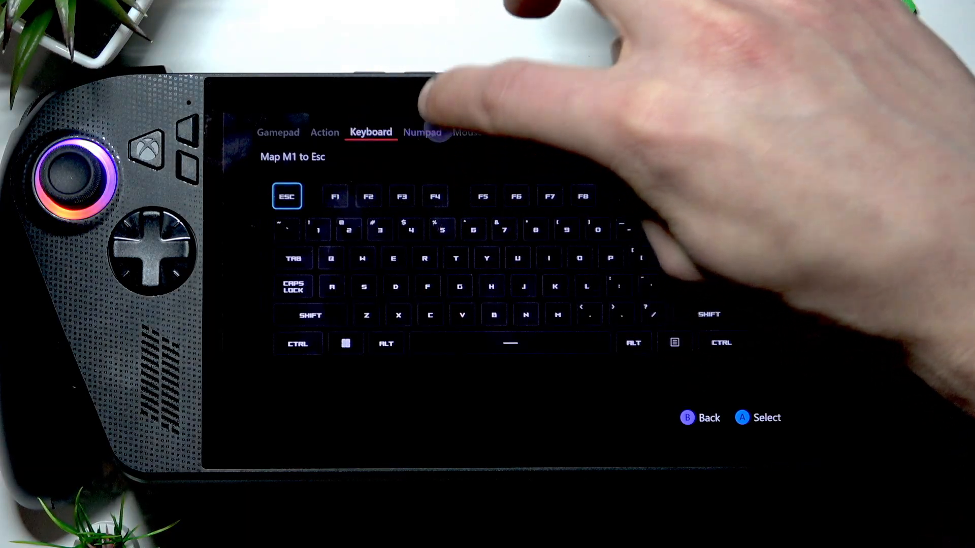
pyautogui.click(421, 132)
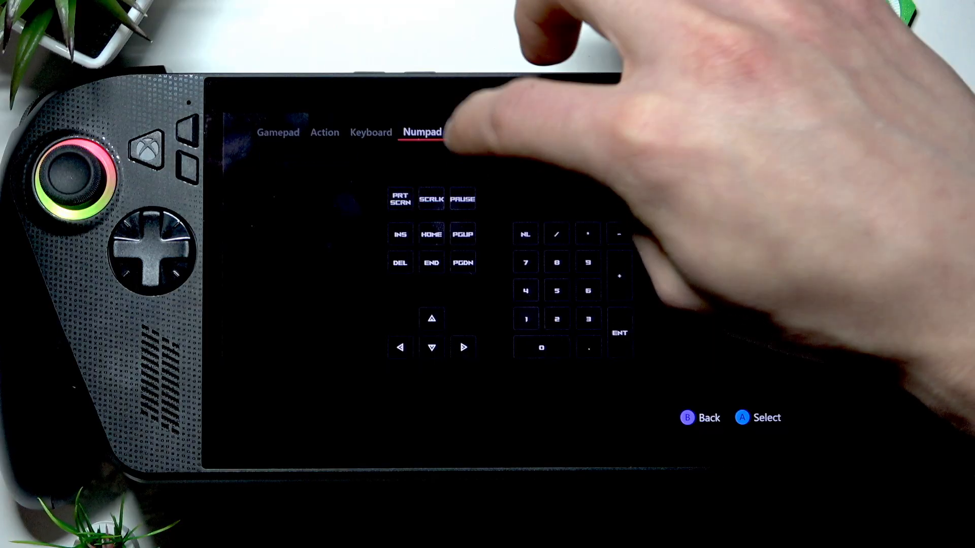
pyautogui.click(524, 132)
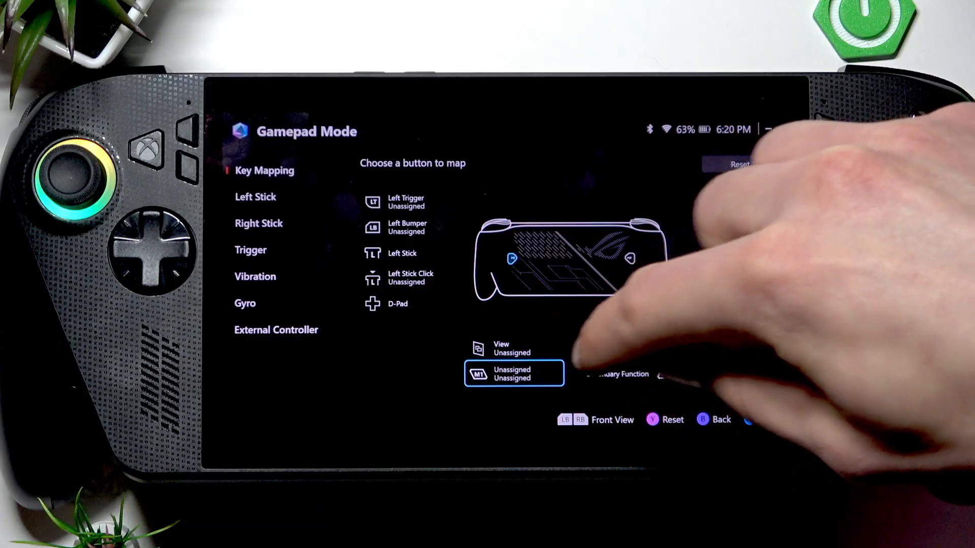
# - Mark M1 as Set as Secondary Function and return to the key mapping overview
pyautogui.click(514, 373)
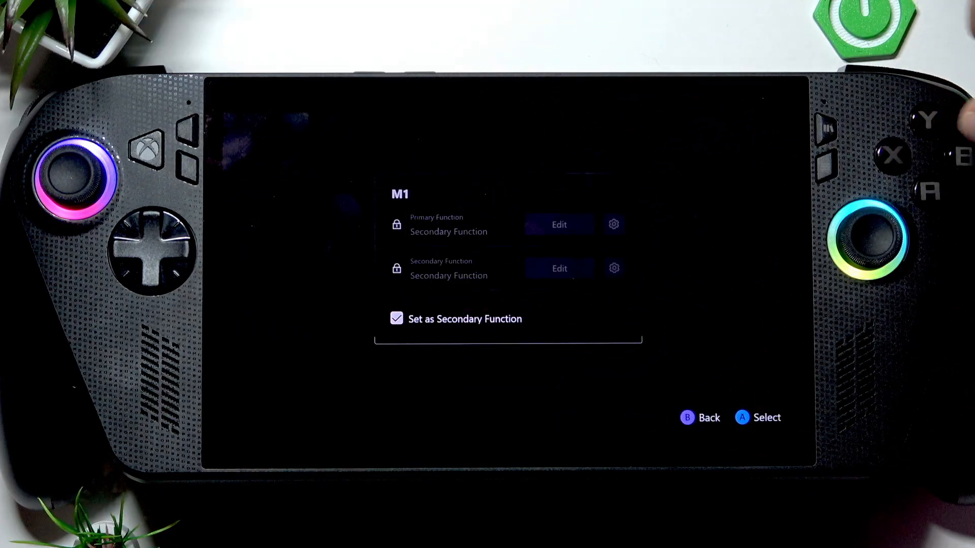
pyautogui.click(699, 417)
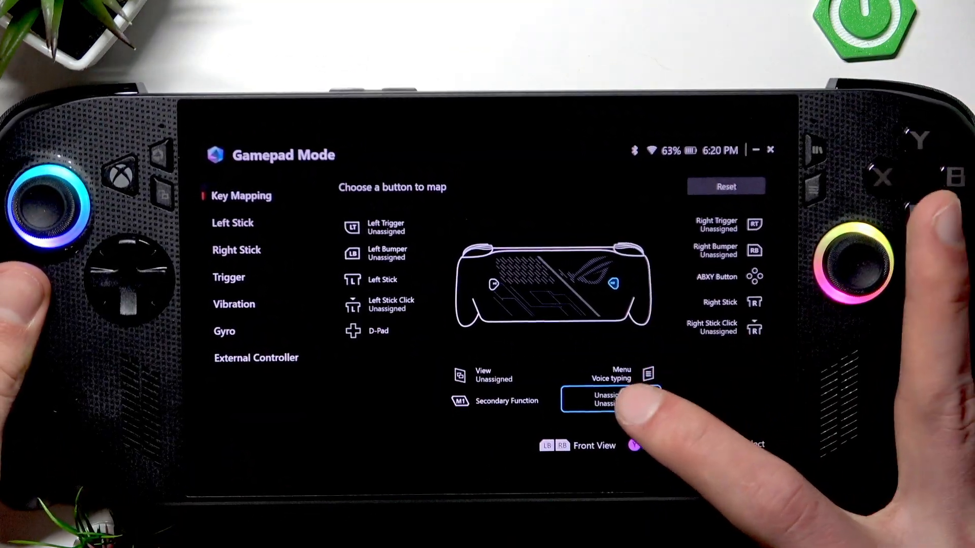
# - Select M2 and edit its Primary Function to reach the gamepad button choices
pyautogui.click(608, 399)
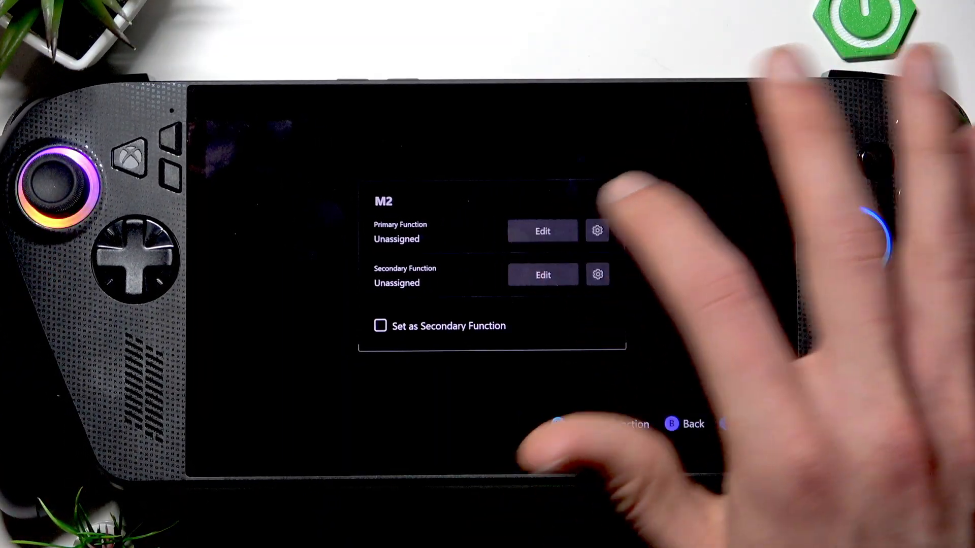
pyautogui.click(541, 231)
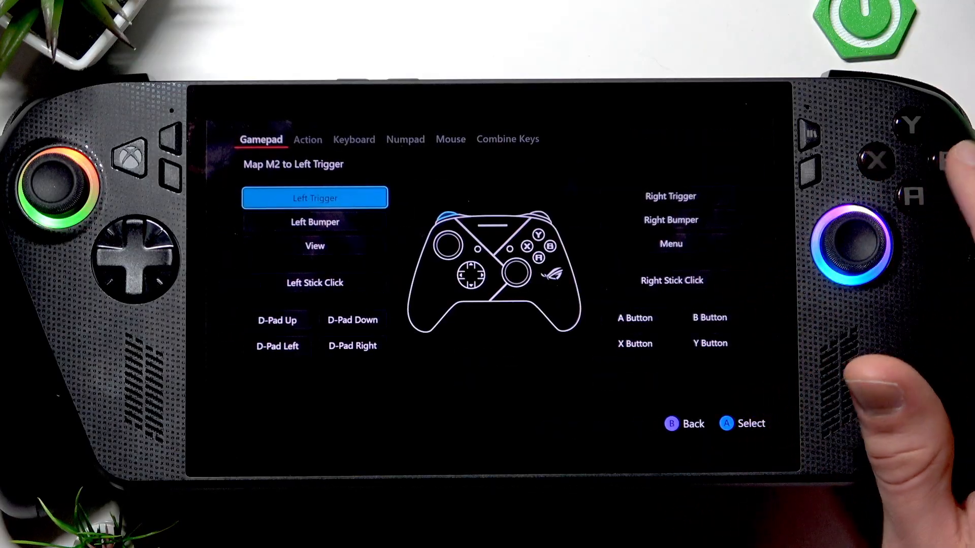